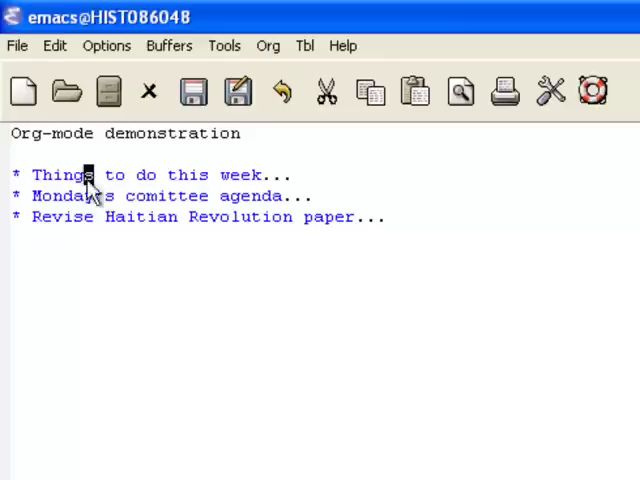
mouse_move(438, 252)
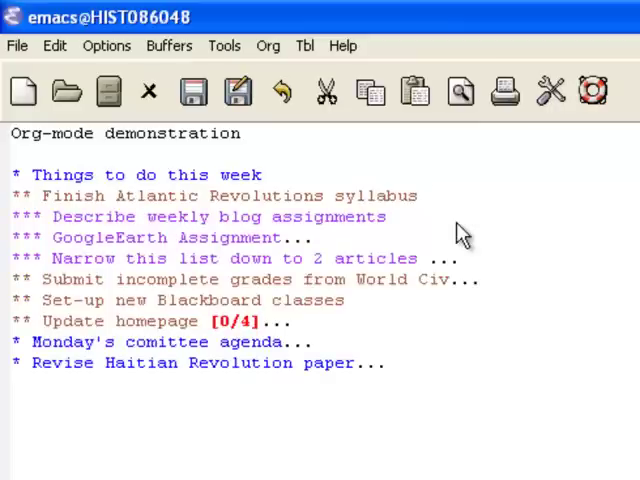
Unfold 'Things to do this week' to show its subtasks, including Update homepage (0/4)
click(88, 237)
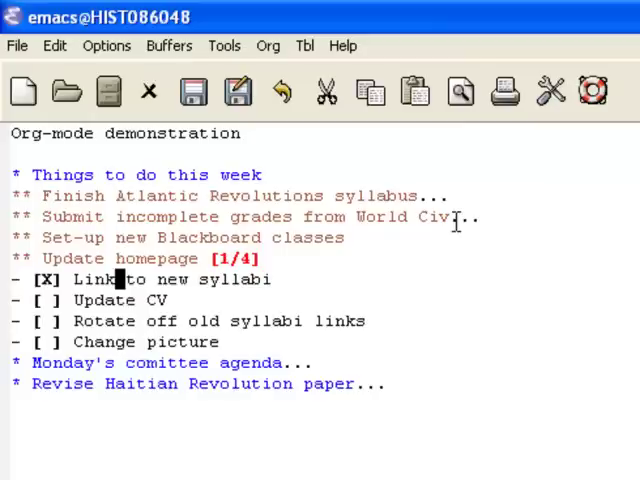
Tick 'Link to new syllabi' and 'Update CV' so Update homepage reads 2/4
click(55, 300)
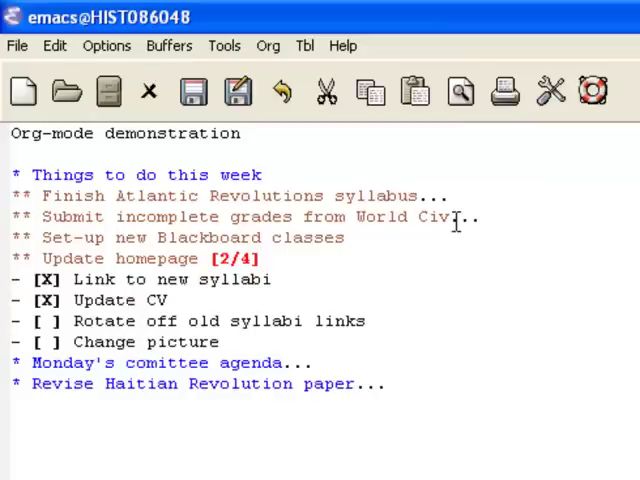
click(150, 258)
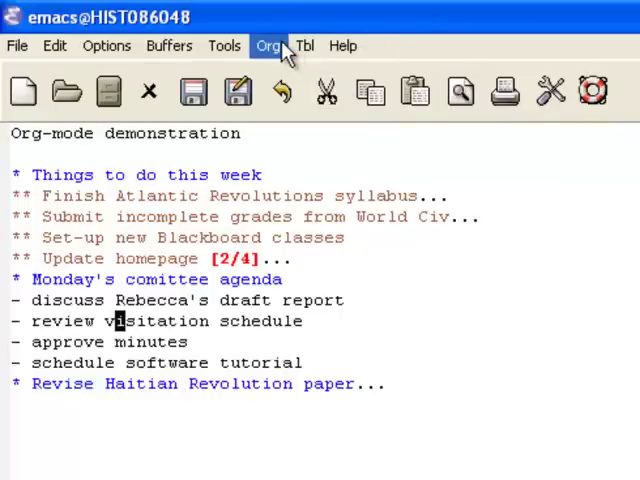
Export the outline as HTML and open it in the browser via the Org menu
click(268, 46)
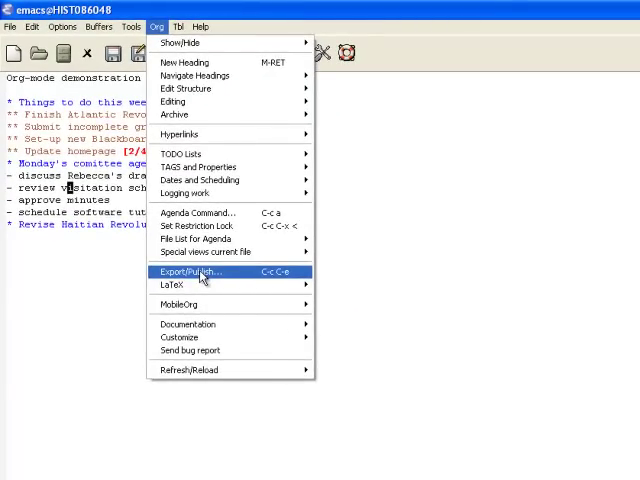
click(190, 271)
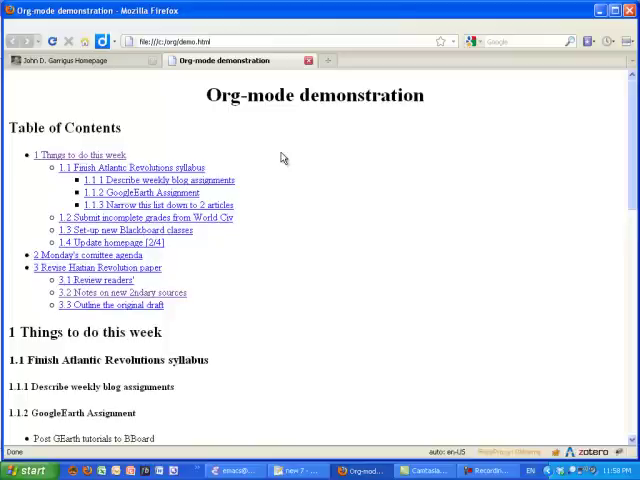
mouse_move(174, 123)
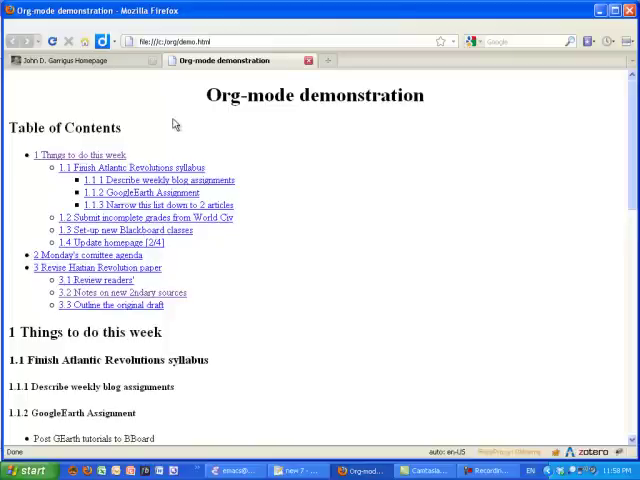
Scroll the Firefox demo page from the table of contents into section 1
scroll(down, 3)
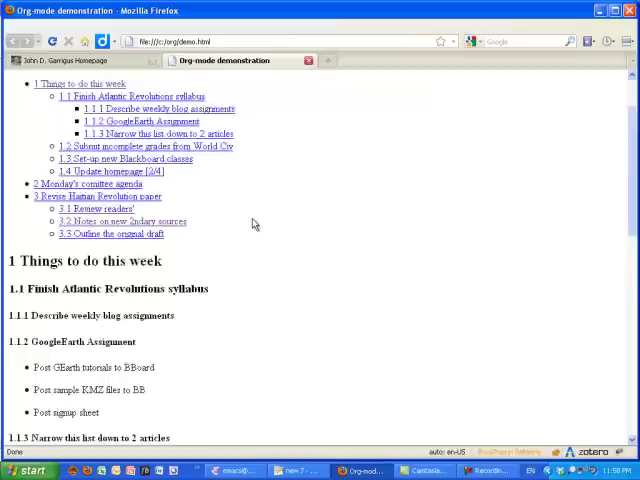
scroll(down, 3)
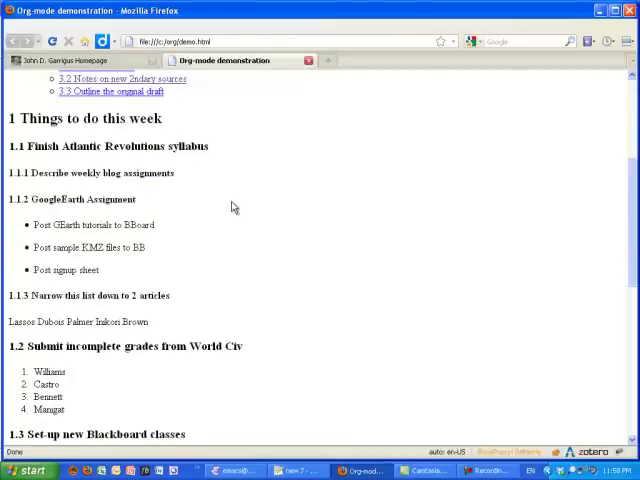
scroll(down, 3)
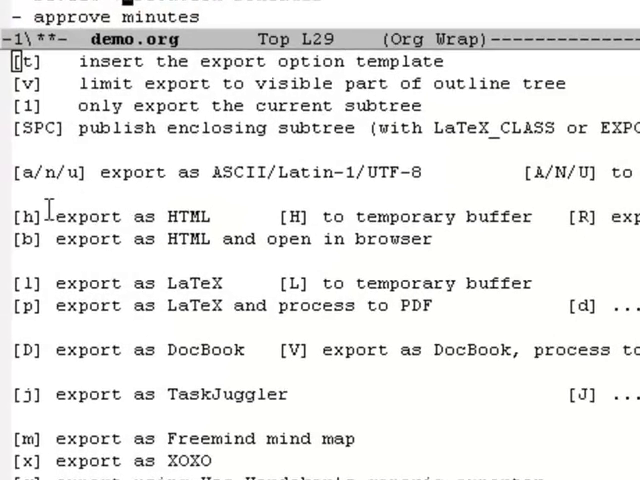
Export the outline as HTML to the clipboard and switch back to Firefox
key(h)
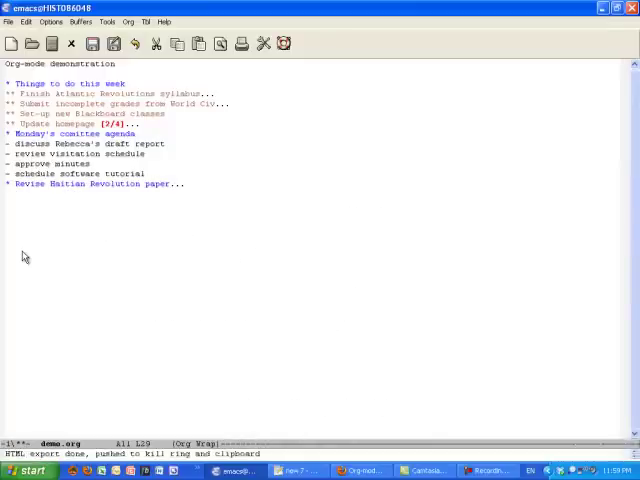
key(alt+Tab)
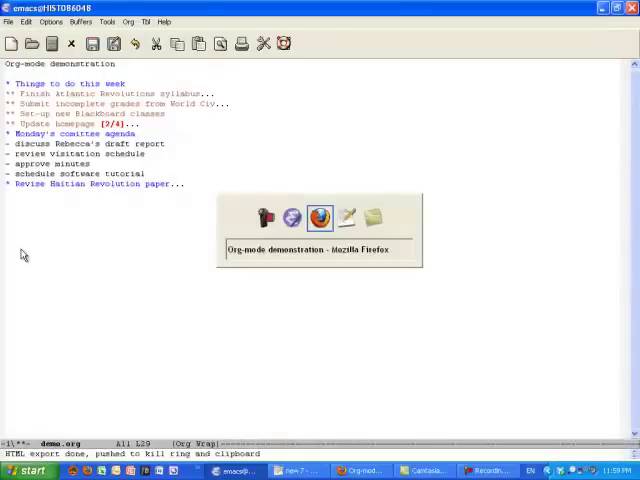